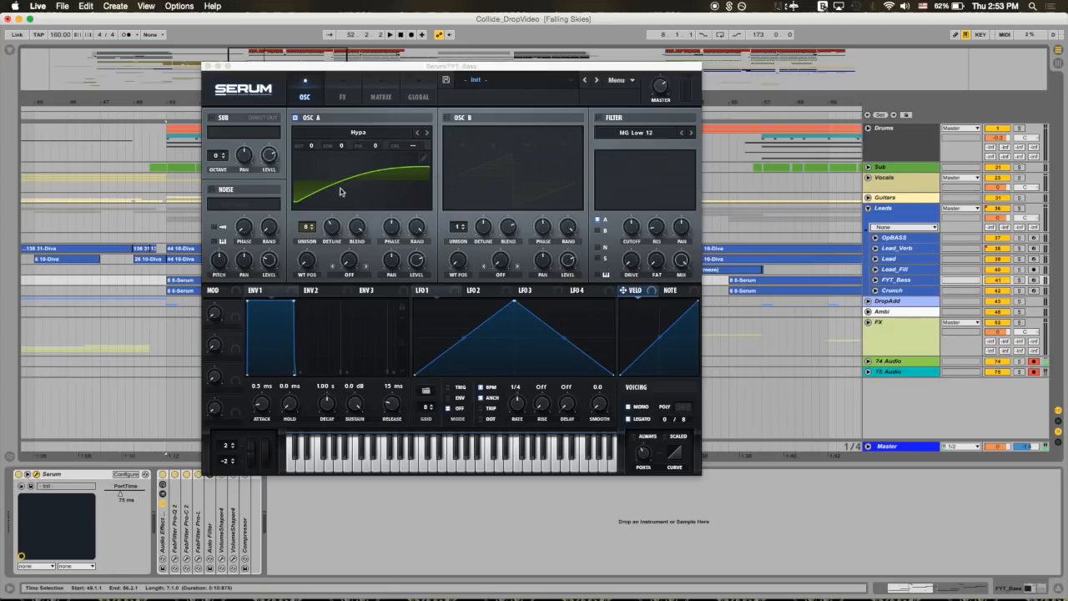
pyautogui.moveTo(432, 169)
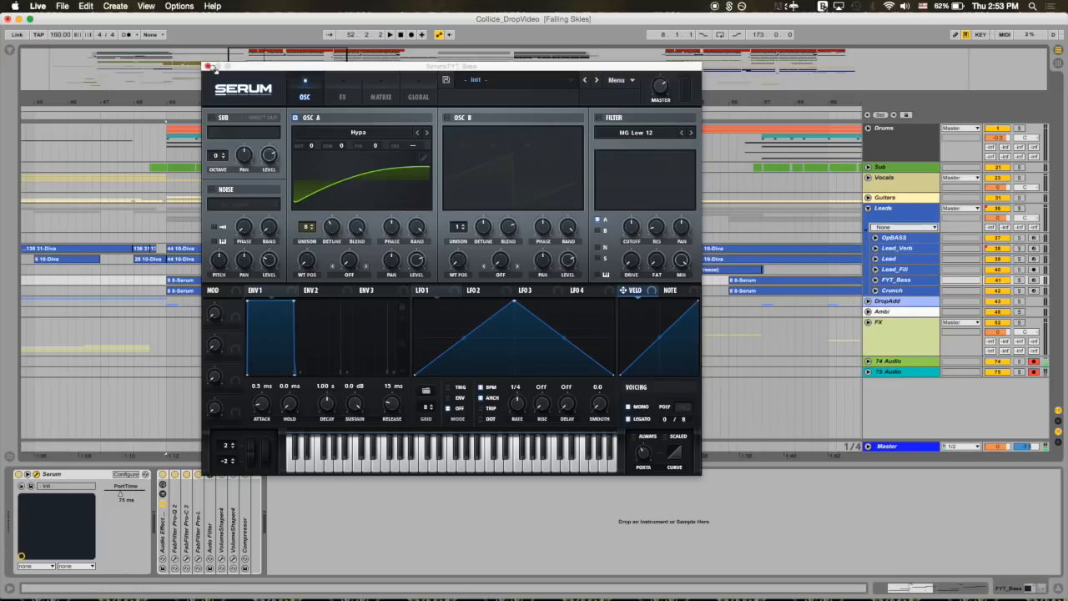
pyautogui.click(209, 66)
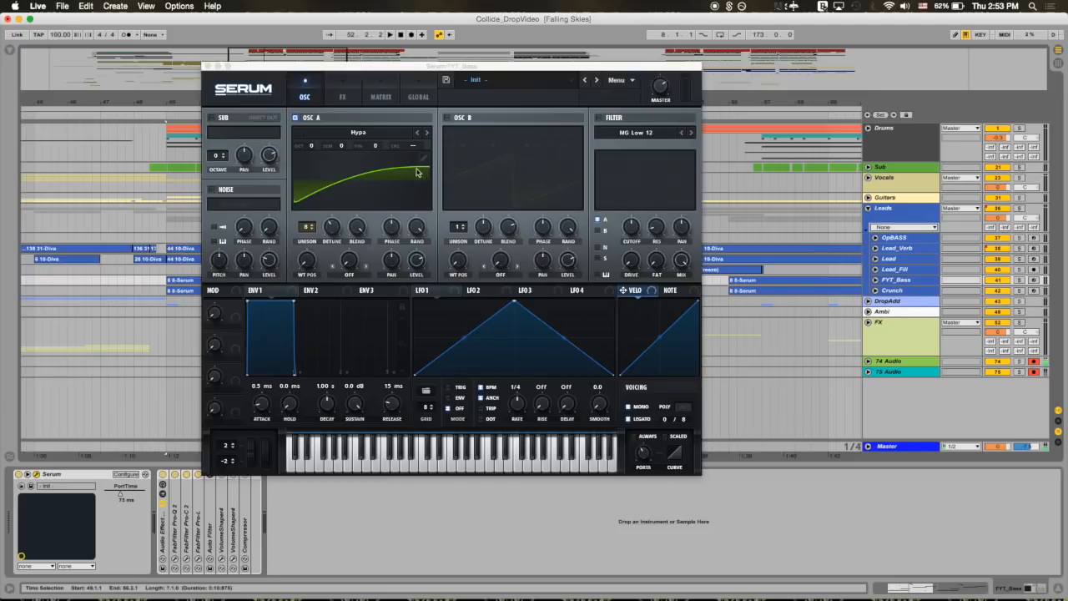
pyautogui.moveTo(423, 175)
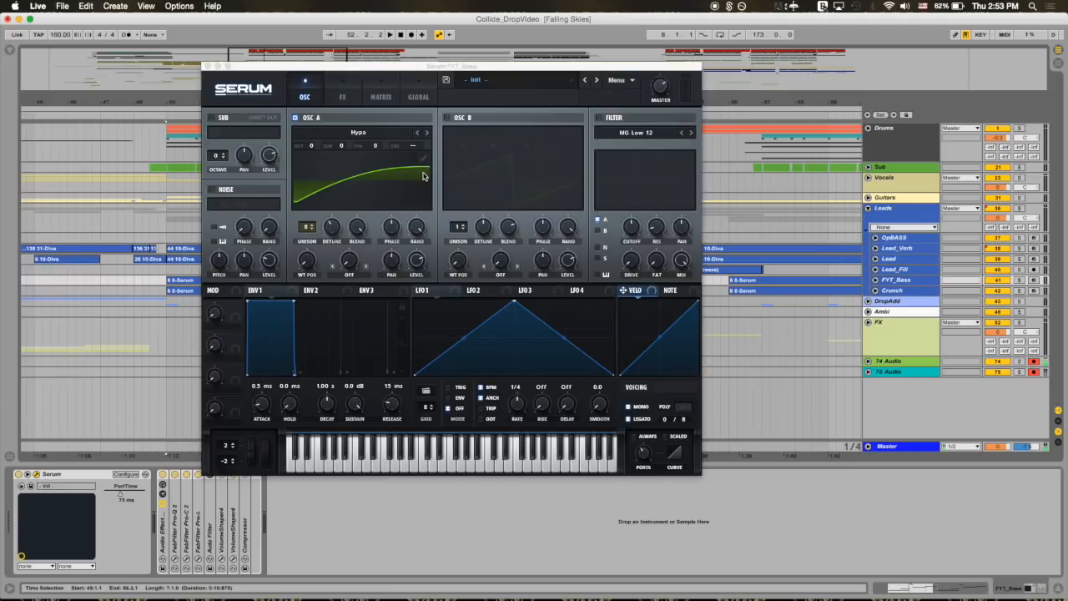